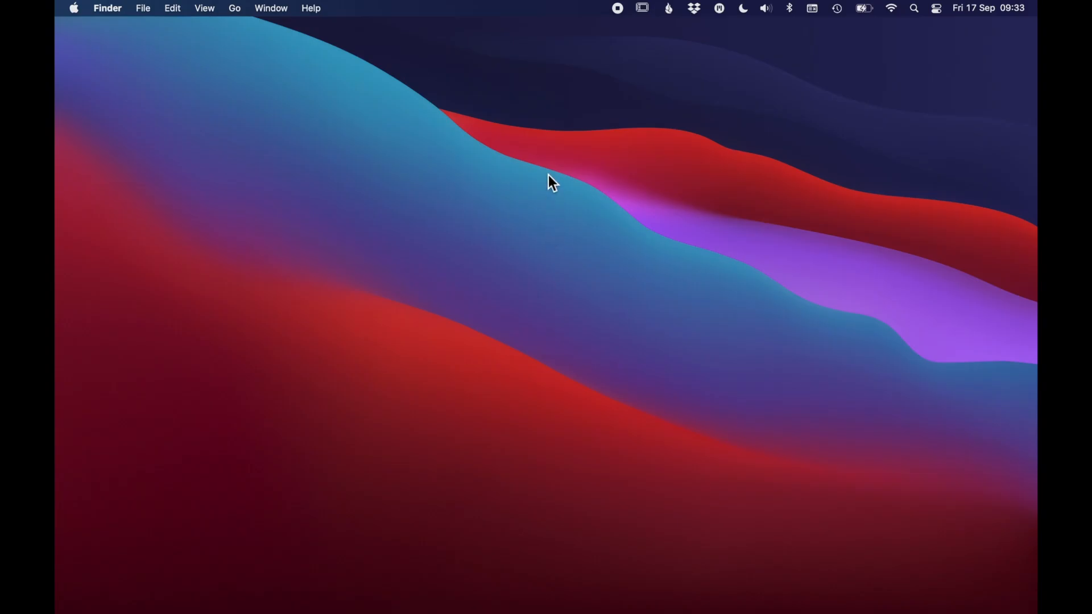
{"action": "mouse_move", "coordinate": [566, 173]}
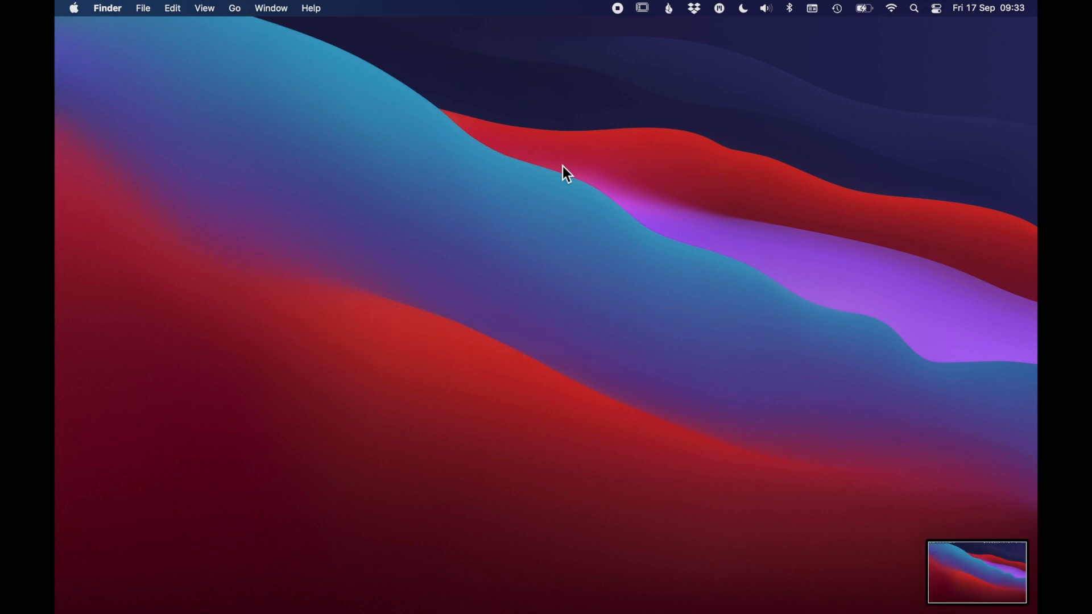
Capture screenshots with Shift+Cmd+4 so the files land on the desktop by default
{"action": "key", "text": "shift+cmd+4"}
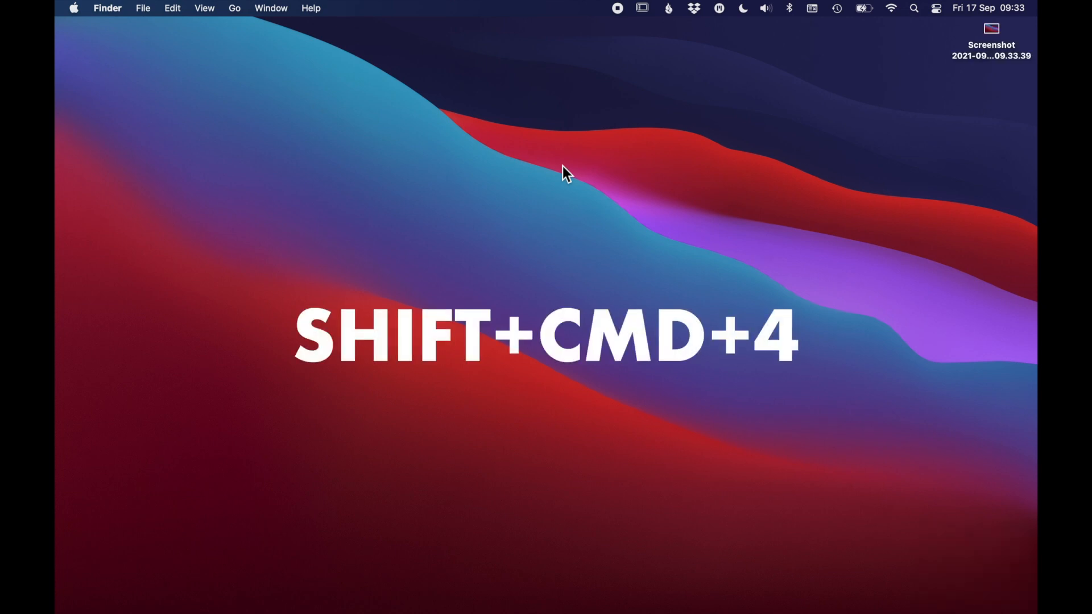
{"action": "key", "text": "shift+cmd+4"}
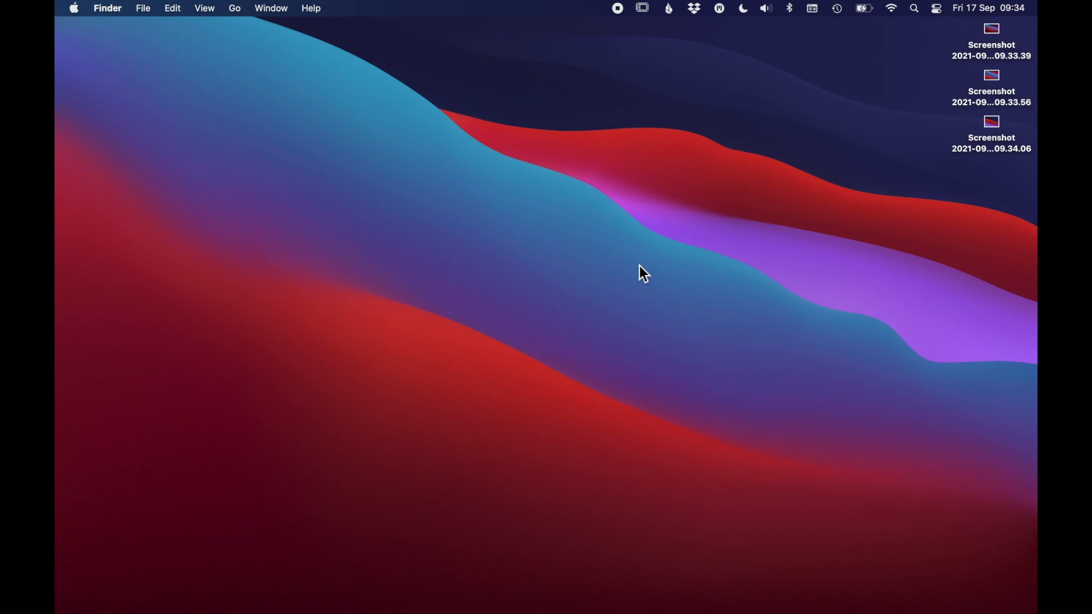
Delete the desktop screenshot files and create a new desktop folder named Screenshots
{"action": "key", "text": "cmd+delete"}
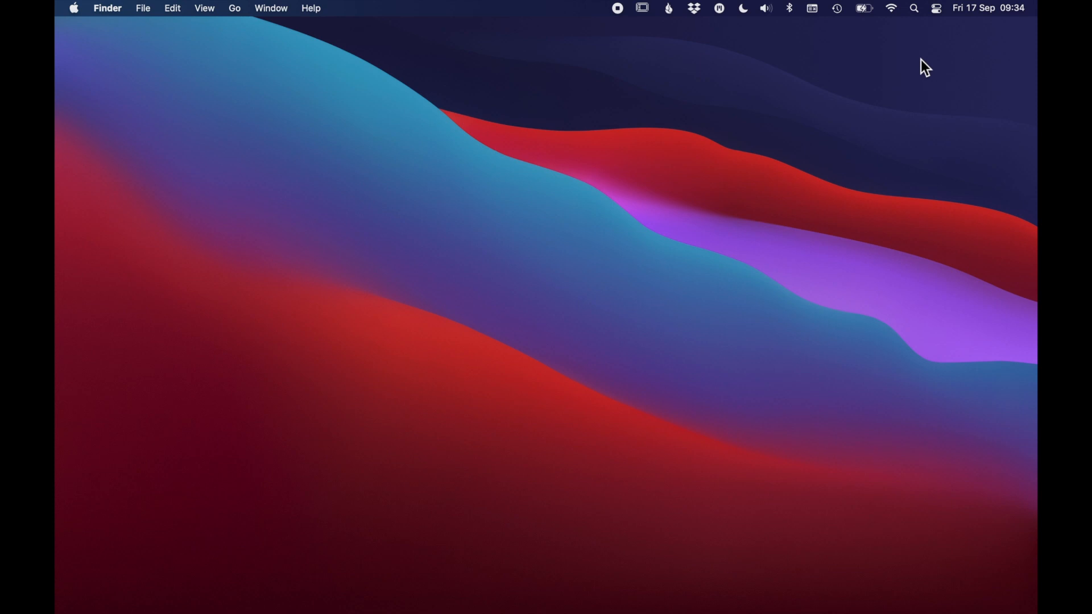
{"action": "right_click", "coordinate": [924, 67]}
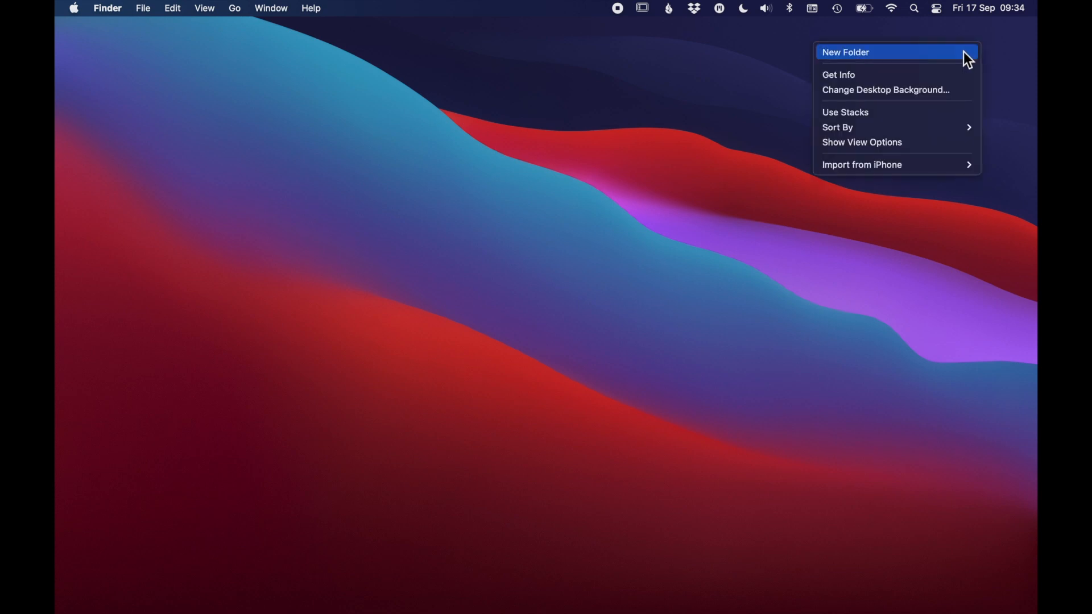
{"action": "left_click", "coordinate": [846, 51]}
{"action": "type", "text": "Screenshots"}
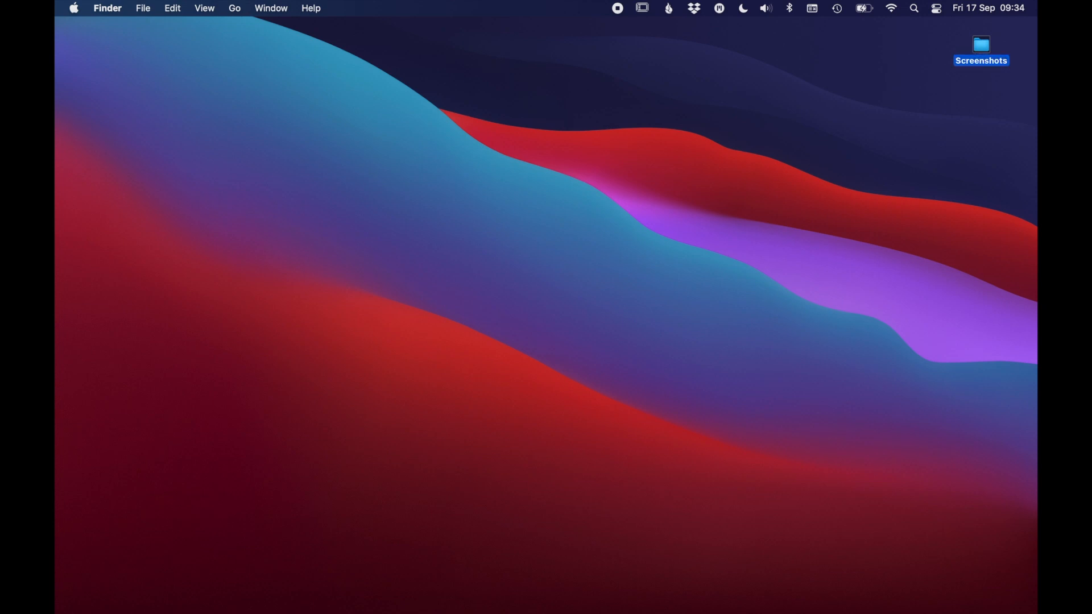
Launch Terminal by searching 'terminal' in Spotlight
{"action": "type", "text": "terminal"}
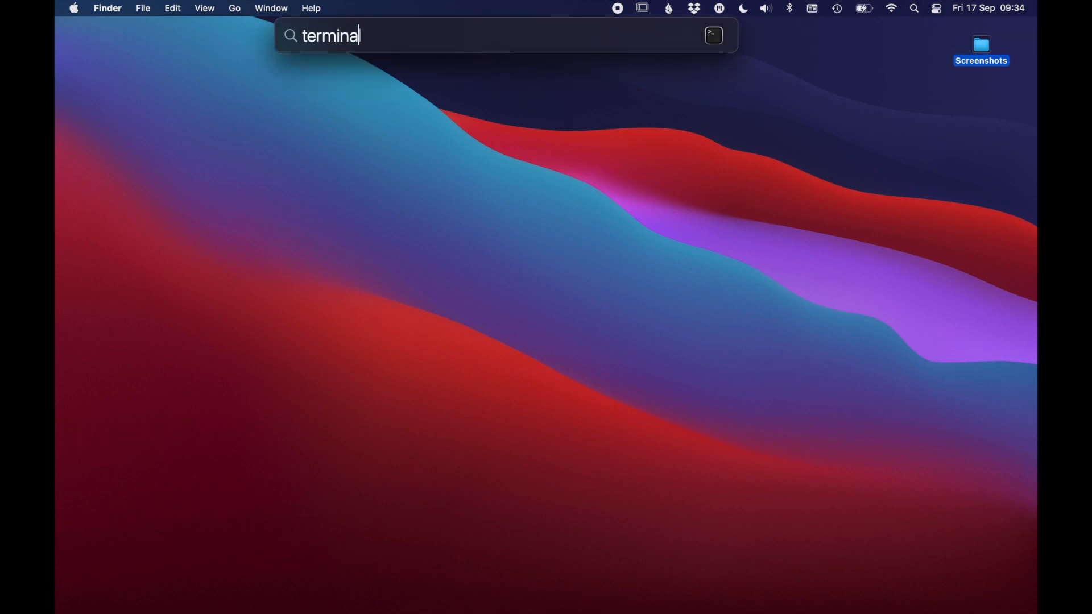
{"action": "key", "text": "Return"}
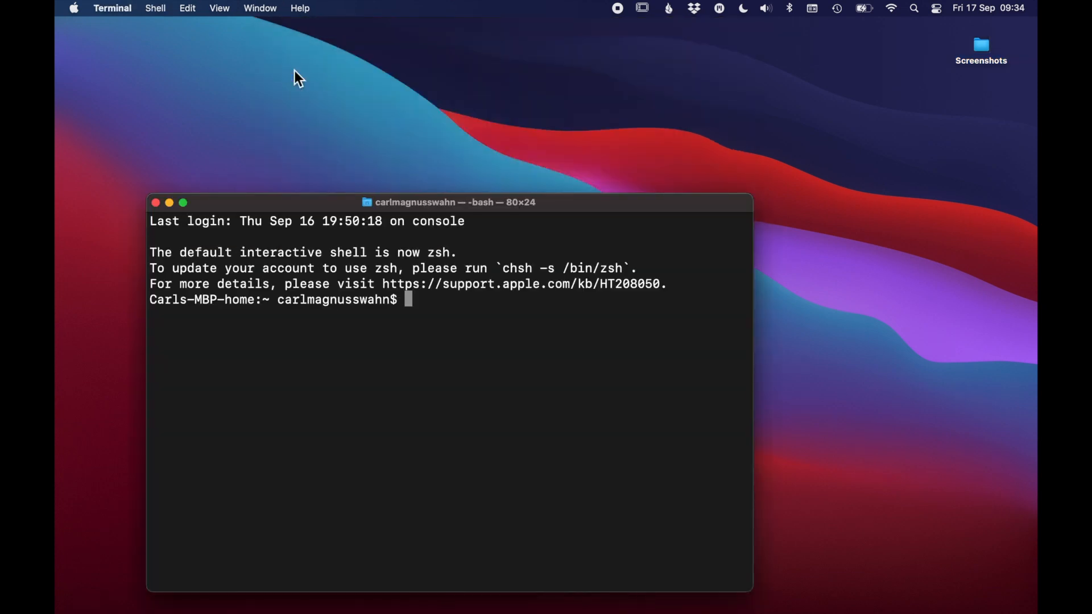
{"action": "mouse_move", "coordinate": [302, 85]}
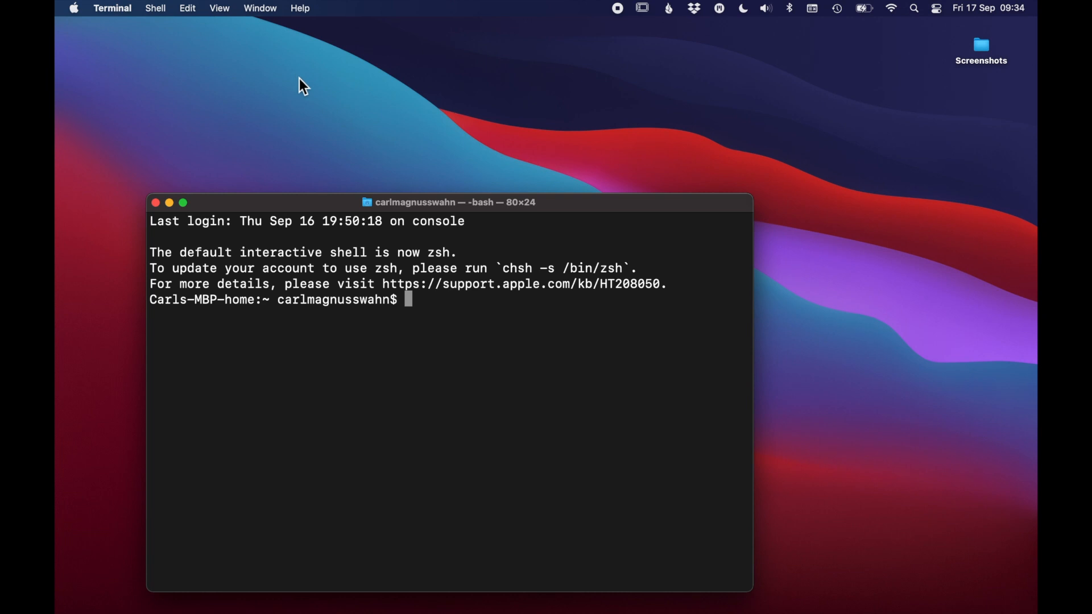
{"action": "mouse_move", "coordinate": [312, 90]}
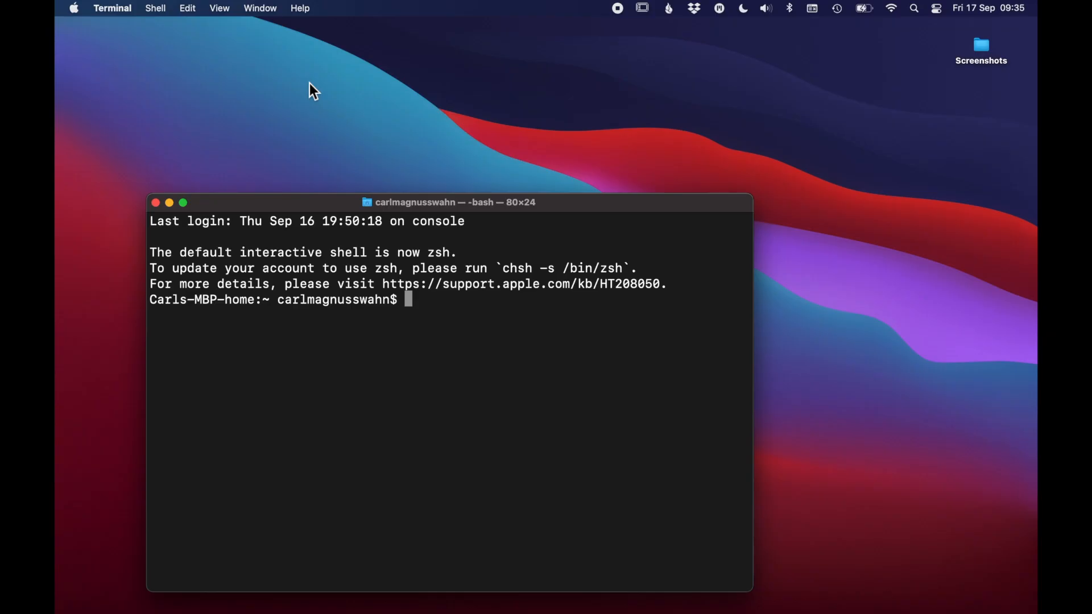
Run defaults write com.apple.screencapture location for Desktop/Screenshots, then killall SystemUIServer
{"action": "type", "text": "defaults write com.apple.screencapture location /Users/carlmagnusswahn/Desktop/Screenshots"}
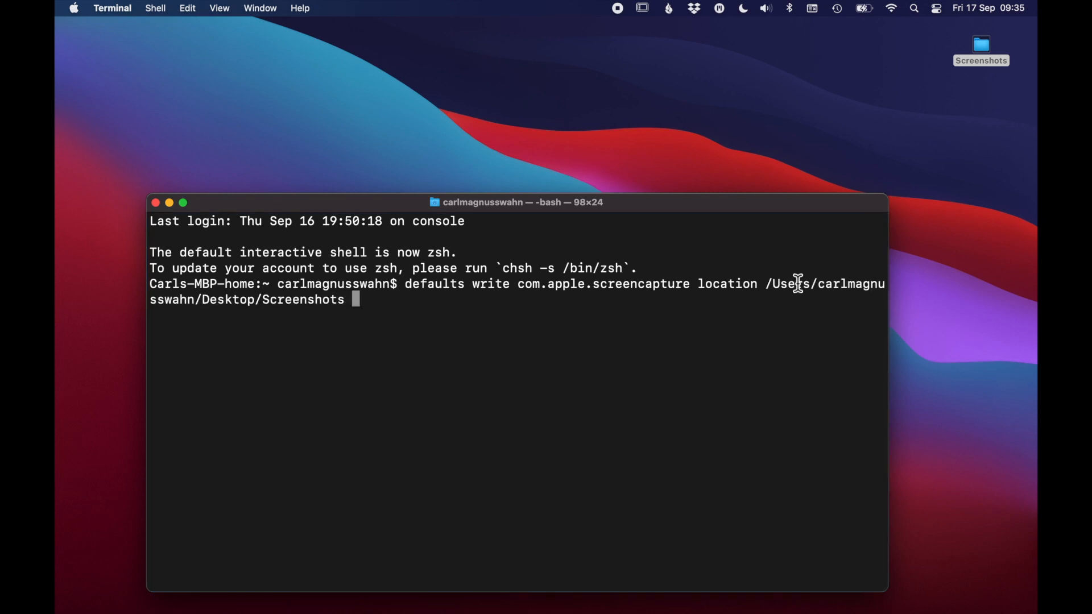
{"action": "key", "text": "Return"}
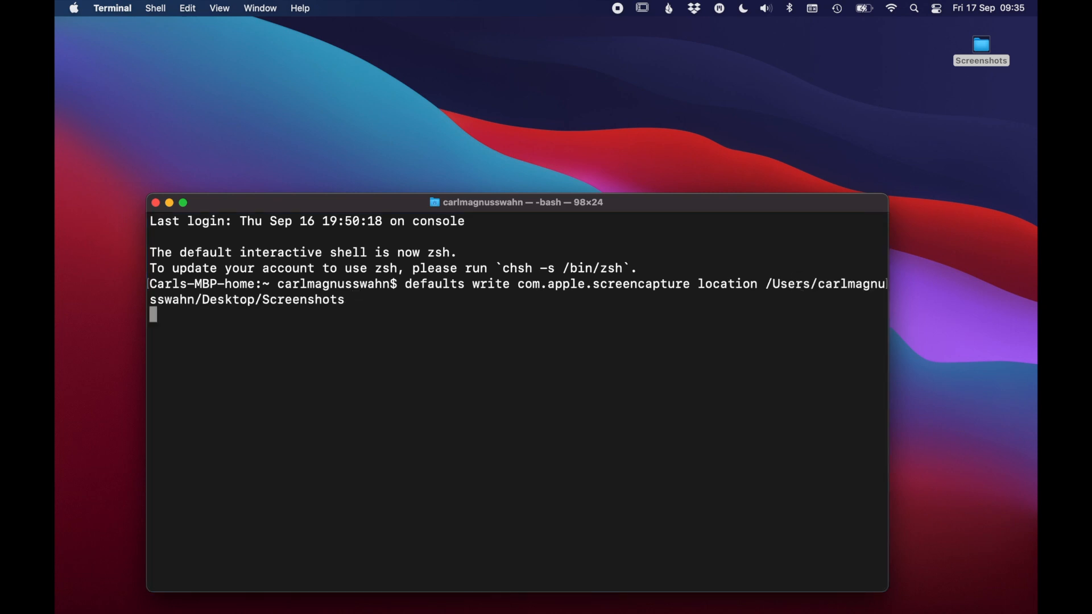
{"action": "type", "text": "killall SystemUIServer"}
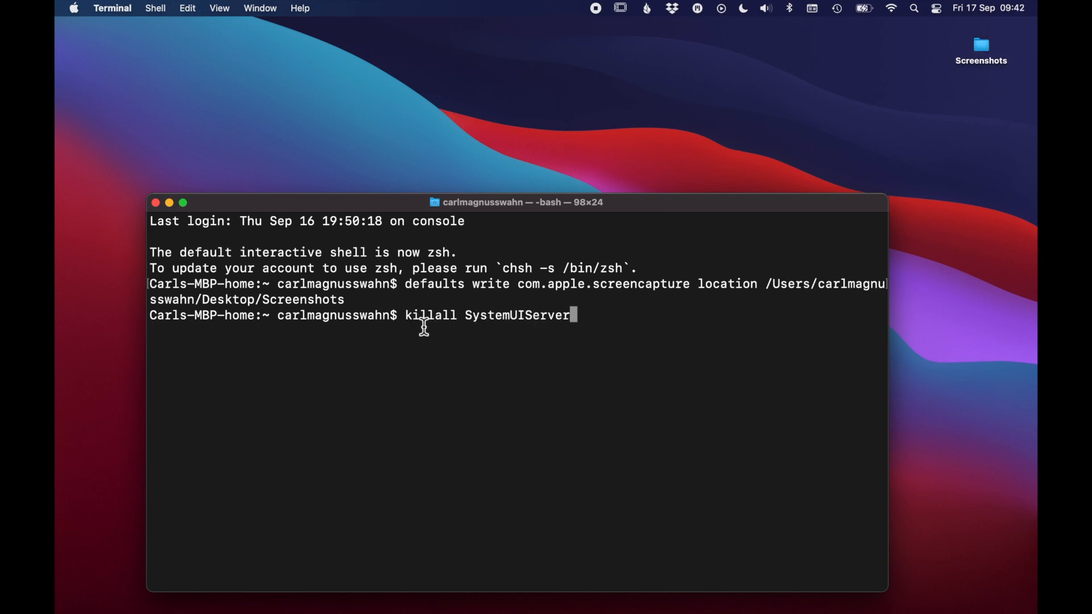
{"action": "mouse_move", "coordinate": [596, 319]}
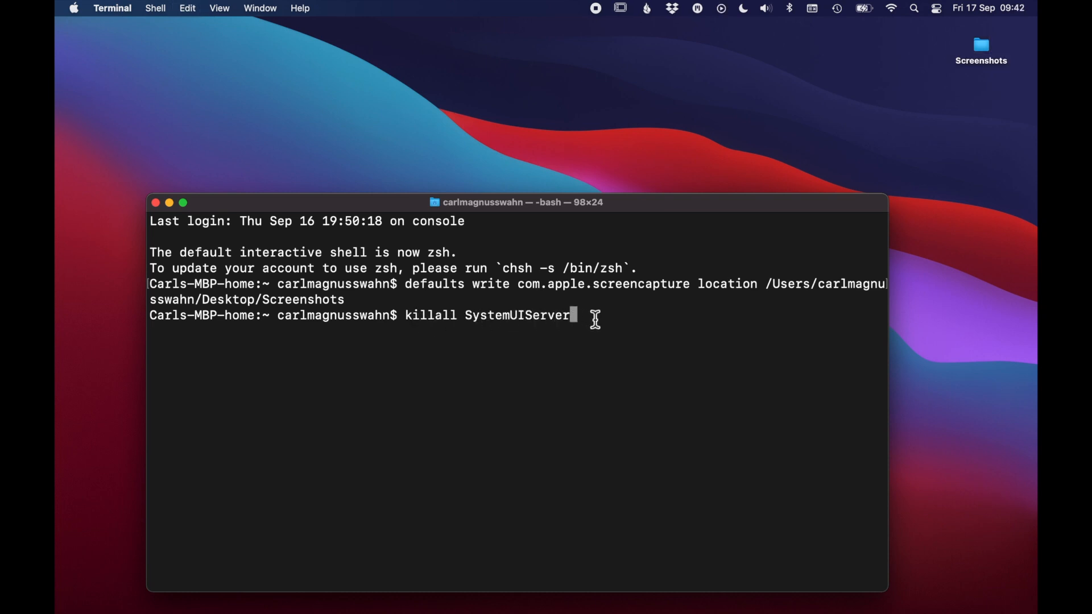
{"action": "key", "text": "return"}
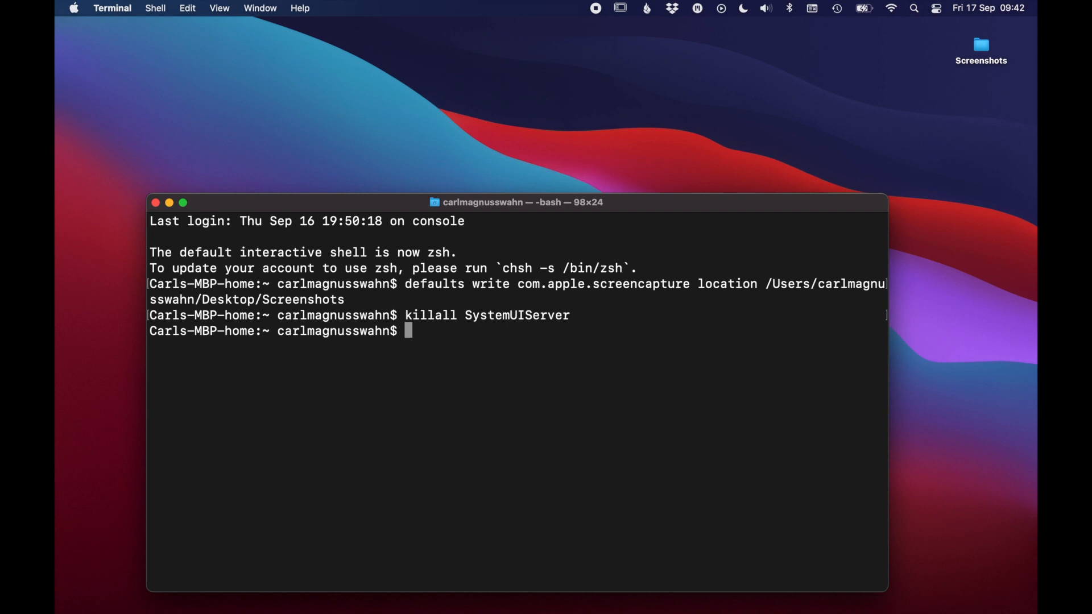
Take test screenshots with Shift+Cmd+3 and Shift+Cmd+4 to verify the new save location
{"action": "key", "text": "shift+cmd+3"}
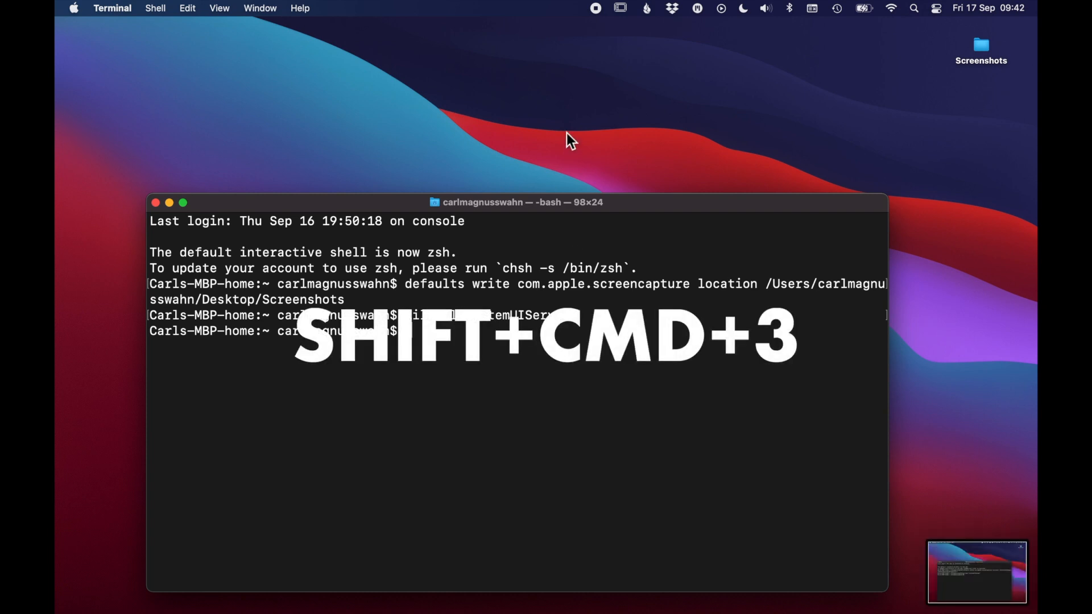
{"action": "key", "text": "shift+cmd+4"}
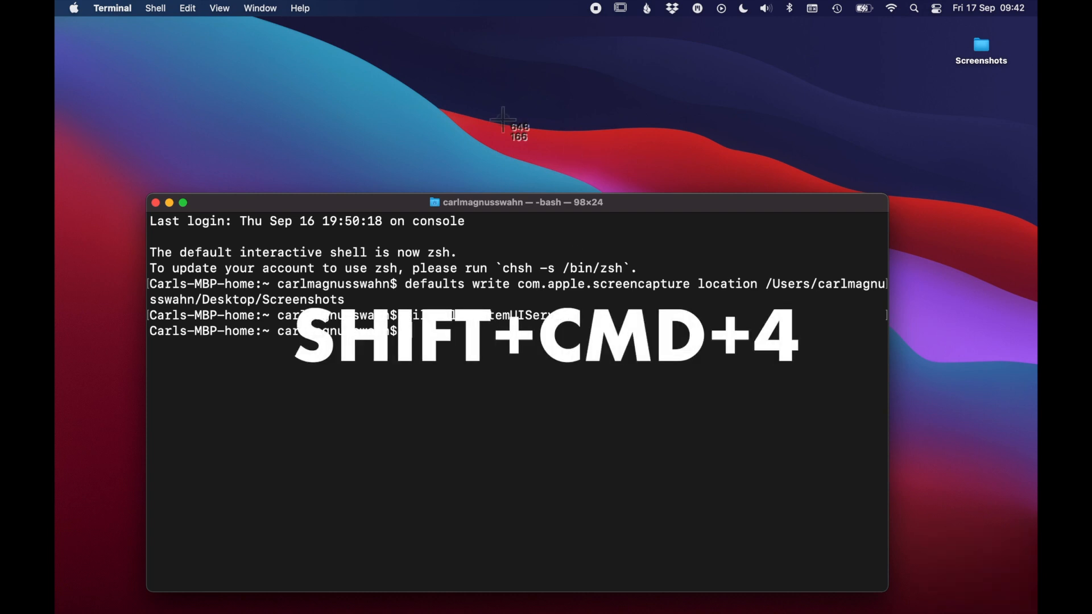